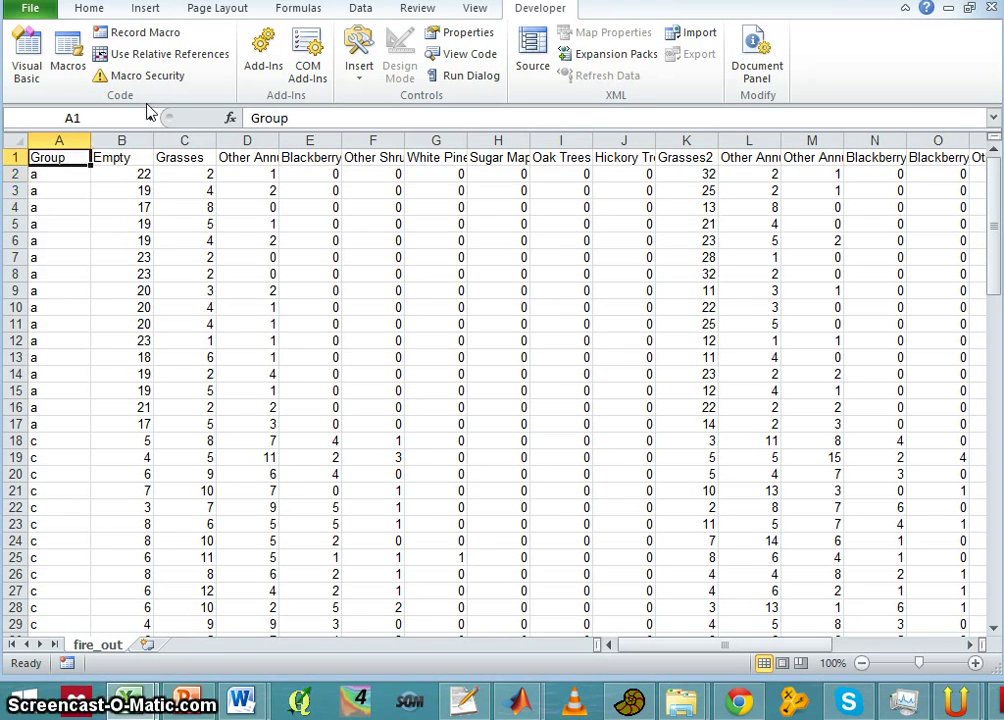
# Step: Inspect the Grasses count in C2, the Empty and Group headers, and row 4 values
pyautogui.click(184, 173)
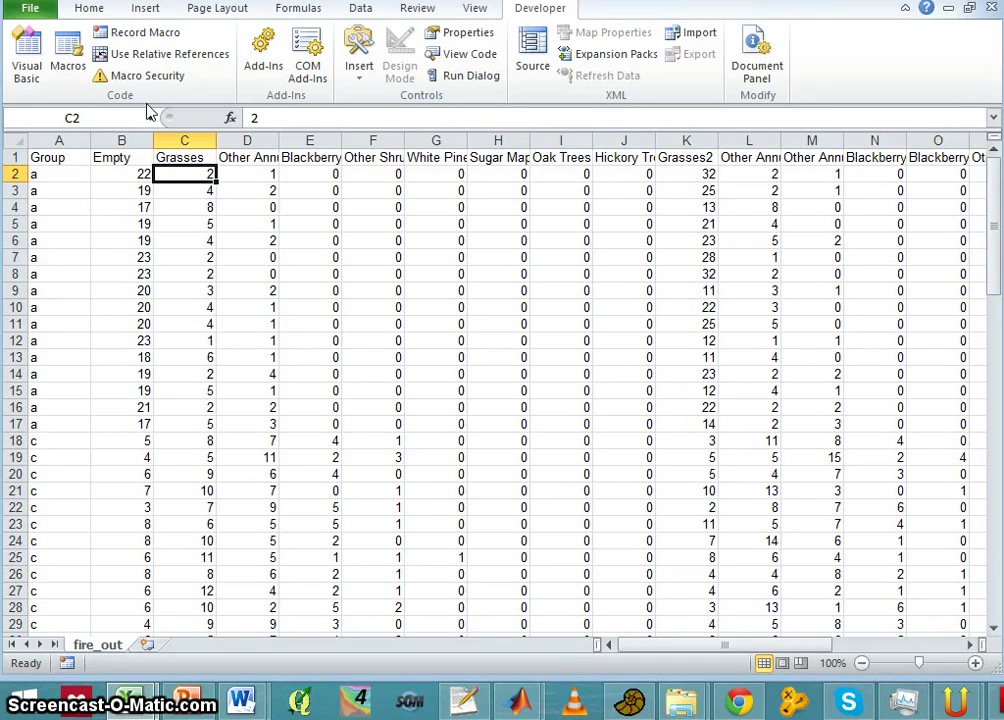
pyautogui.click(122, 157)
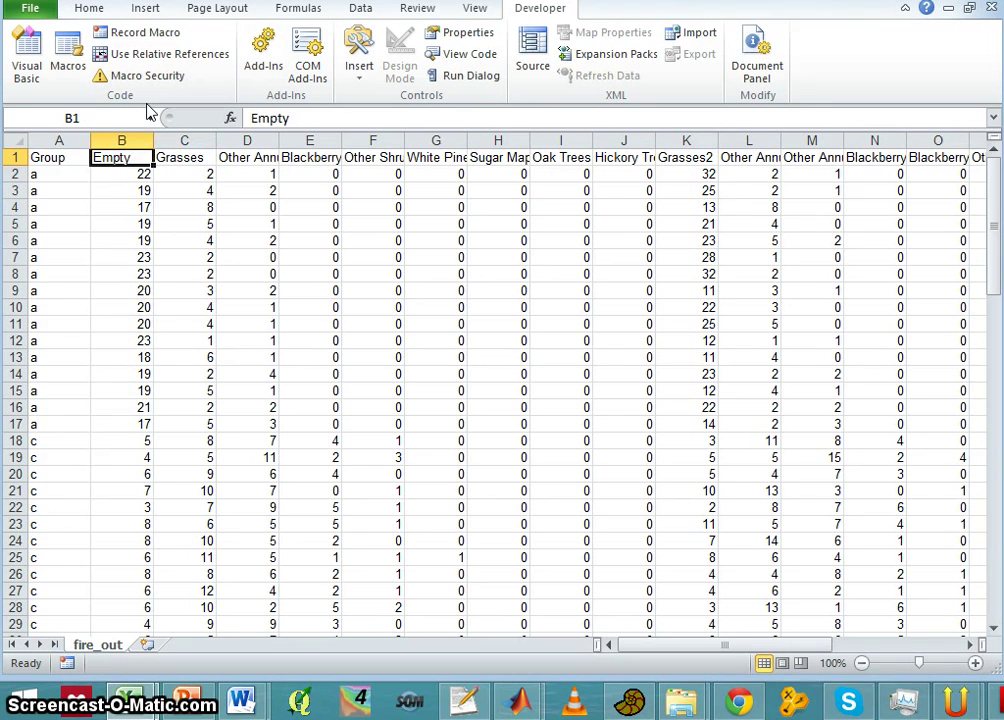
pyautogui.click(58, 157)
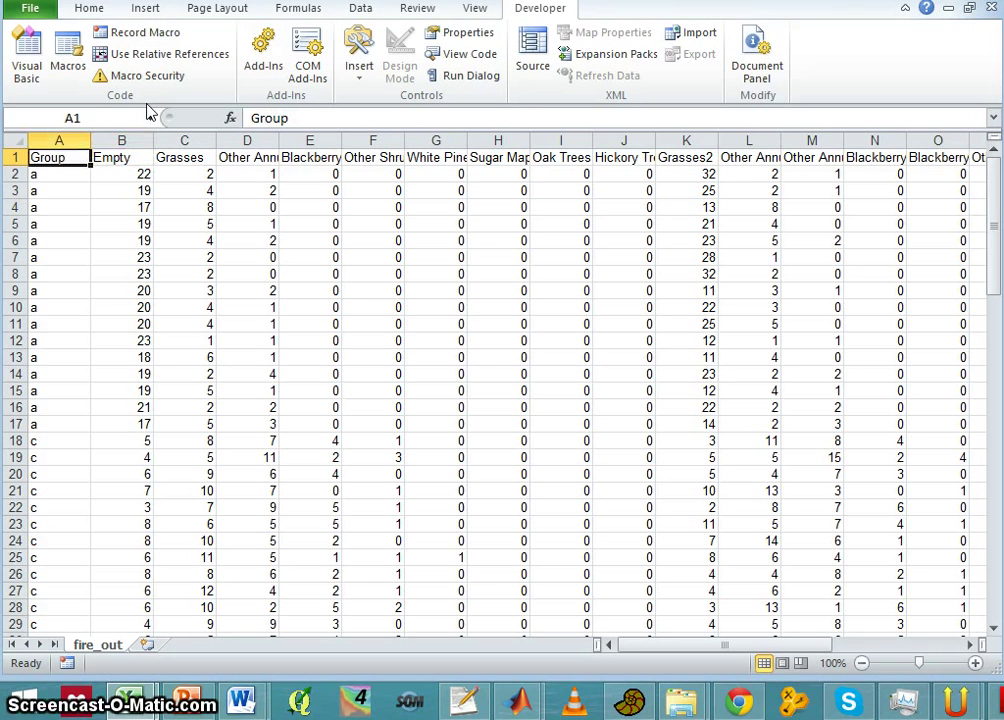
pyautogui.click(122, 207)
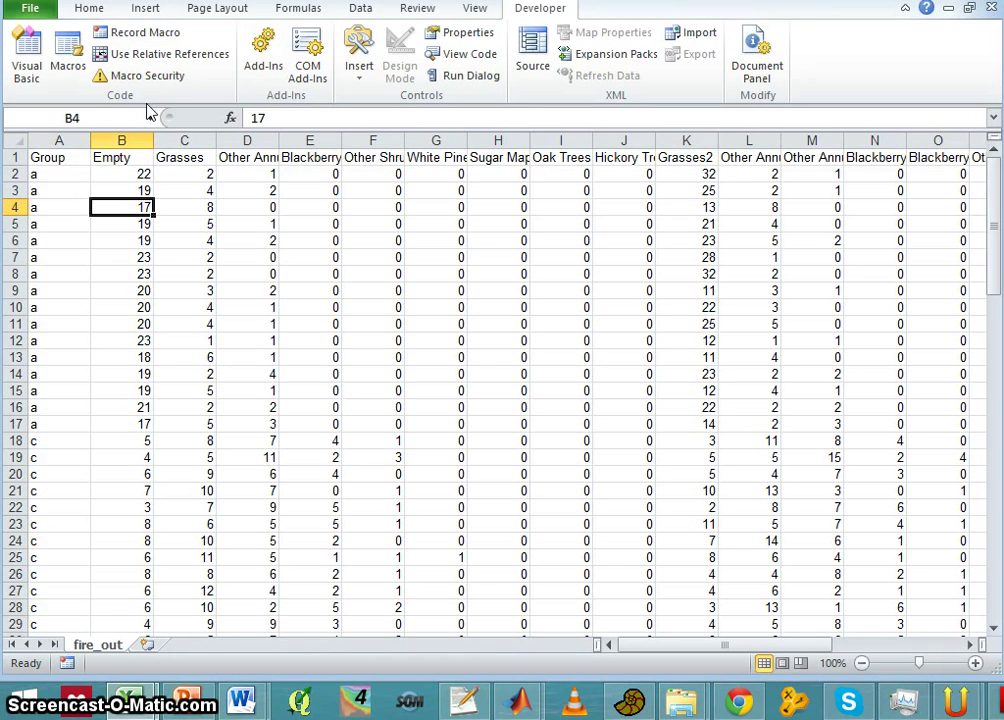
pyautogui.click(122, 157)
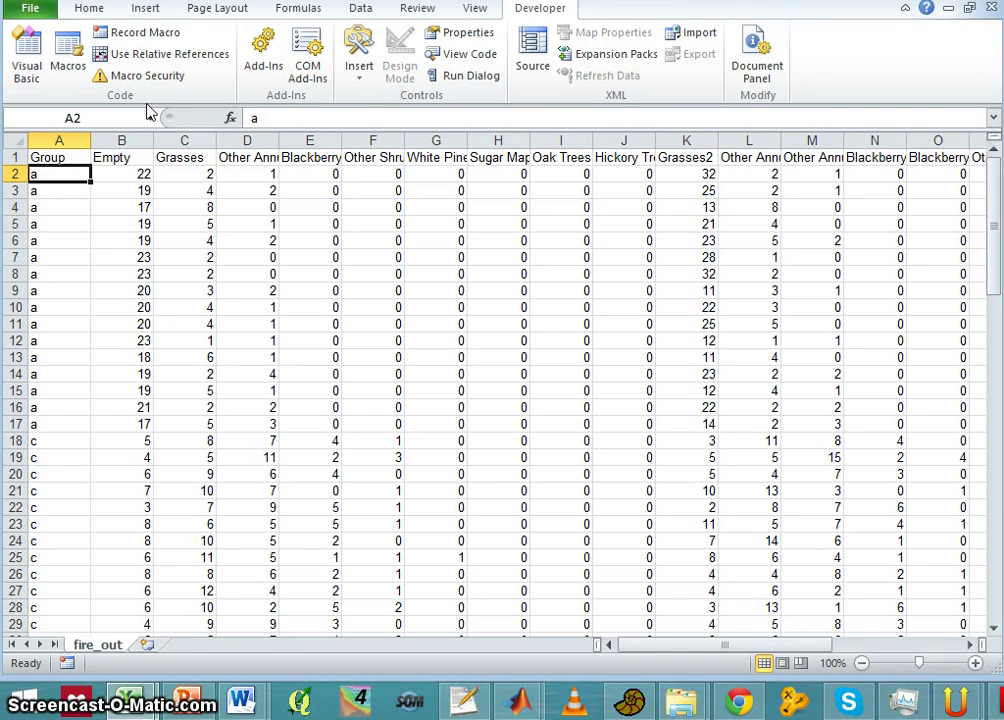
pyautogui.moveTo(40, 233)
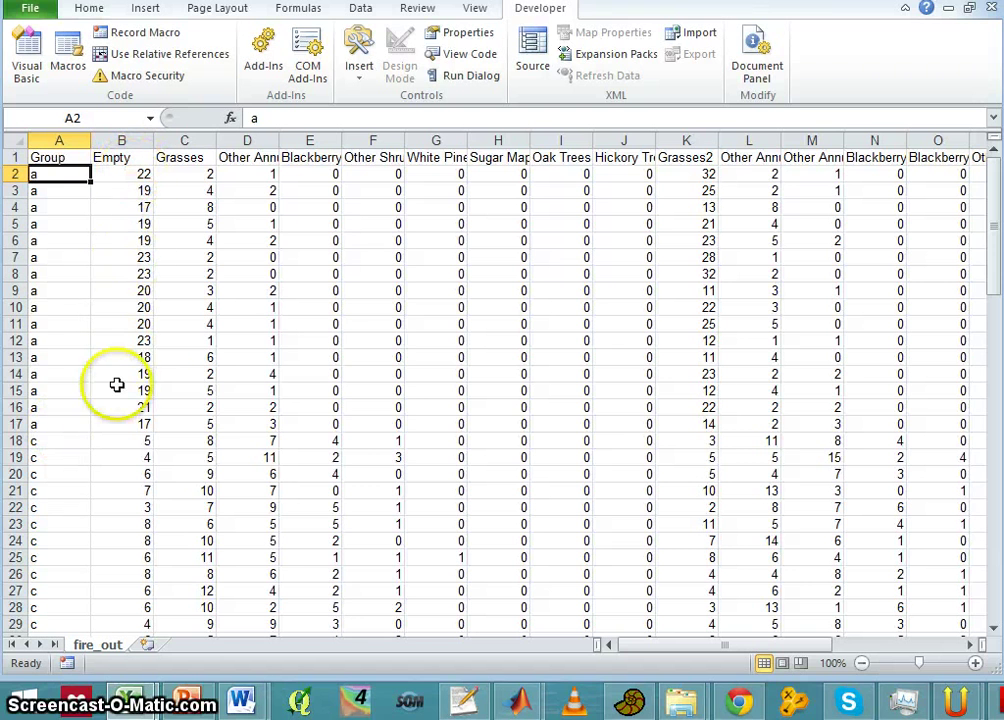
pyautogui.moveTo(366, 224)
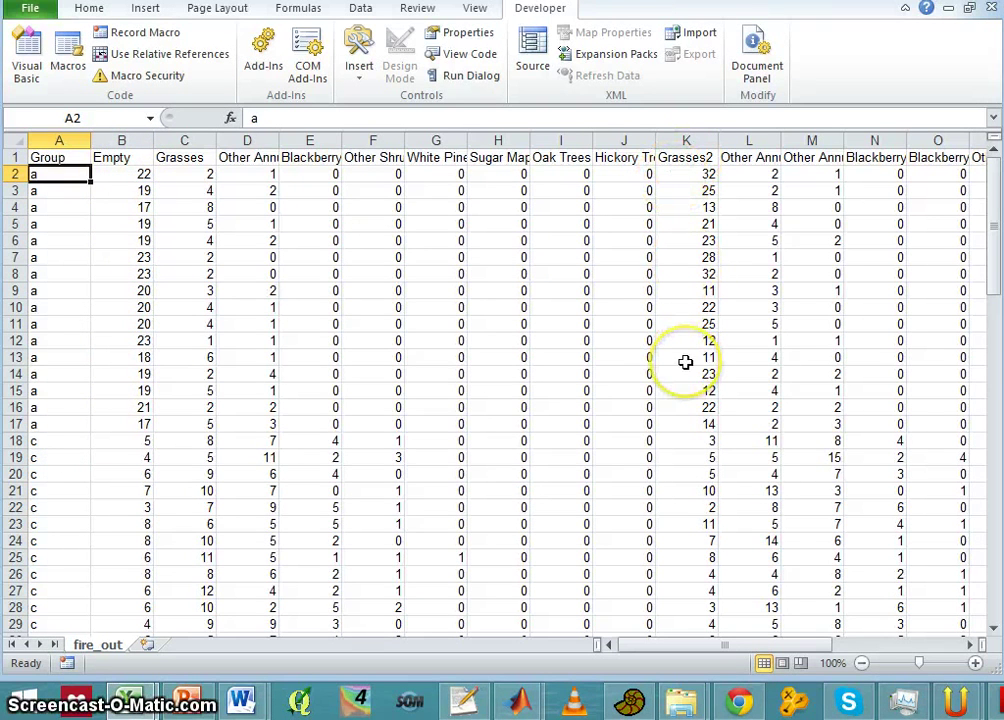
pyautogui.moveTo(42, 447)
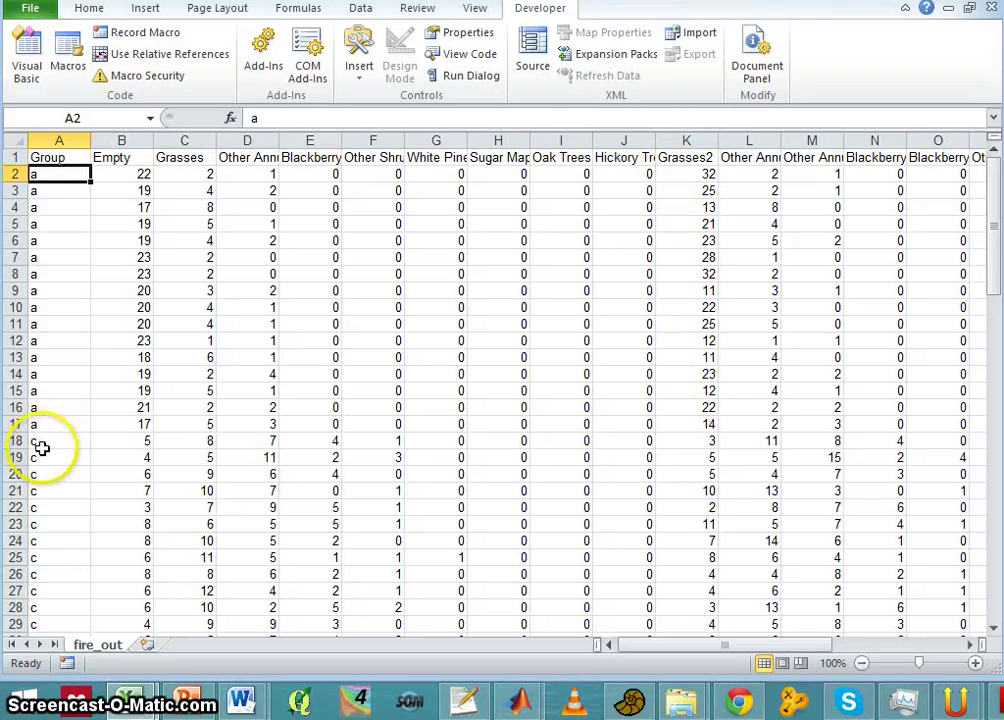
pyautogui.moveTo(162, 573)
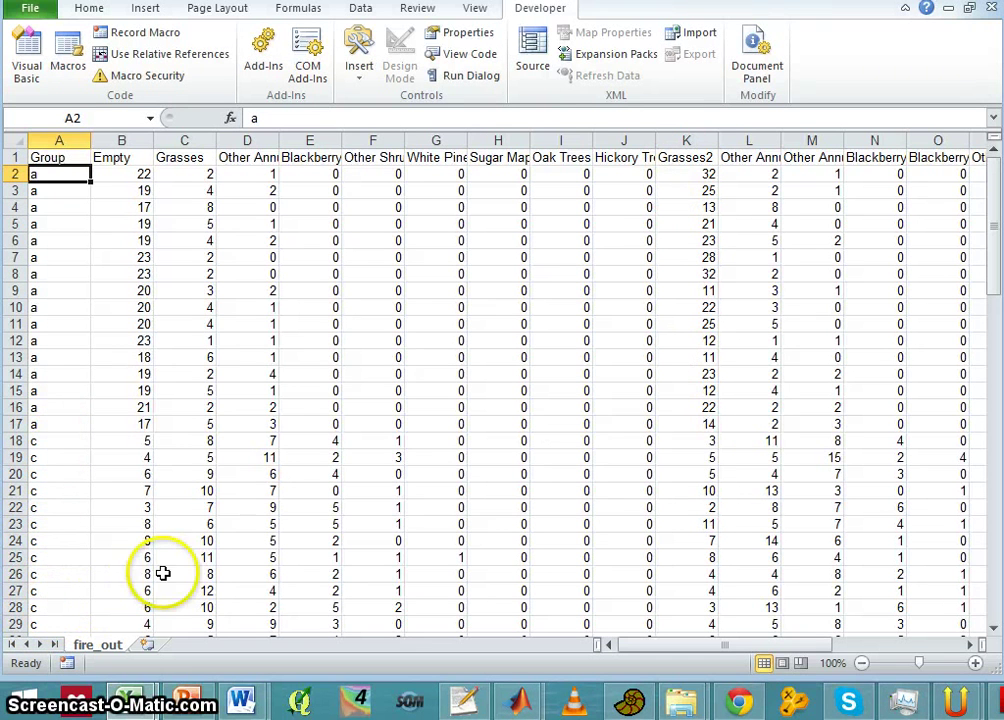
pyautogui.moveTo(695, 568)
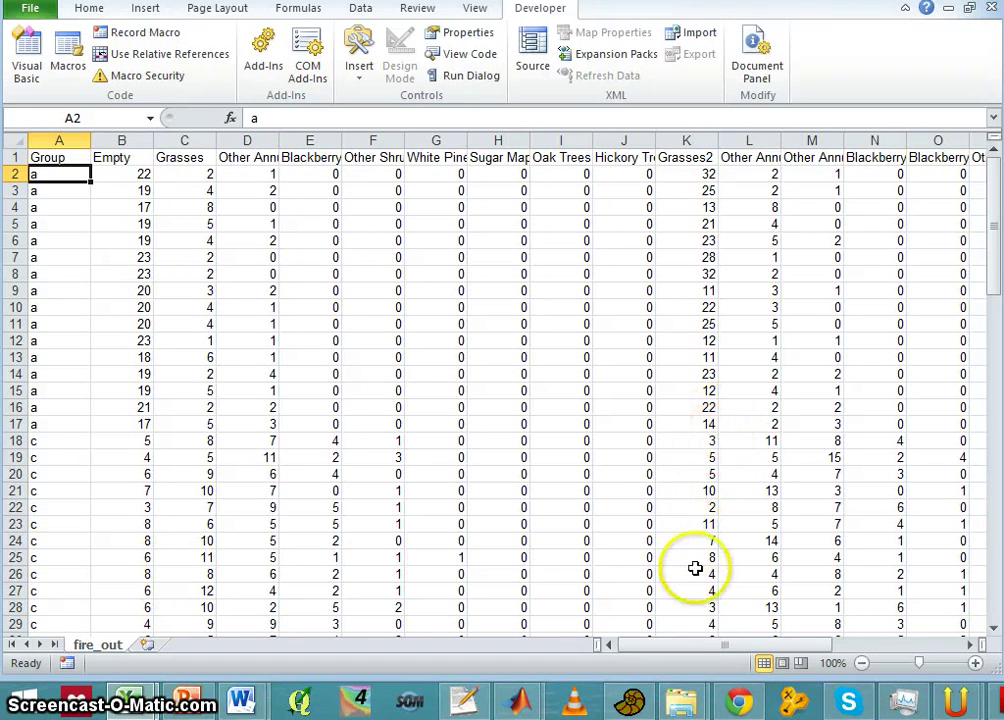
pyautogui.moveTo(825, 450)
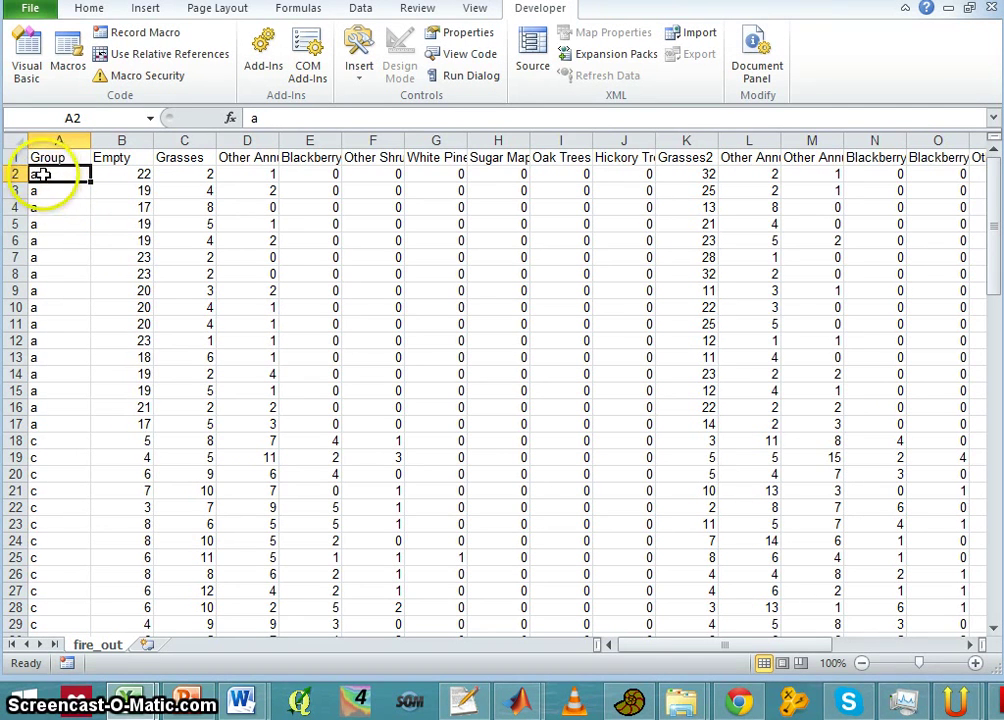
pyautogui.moveTo(45, 330)
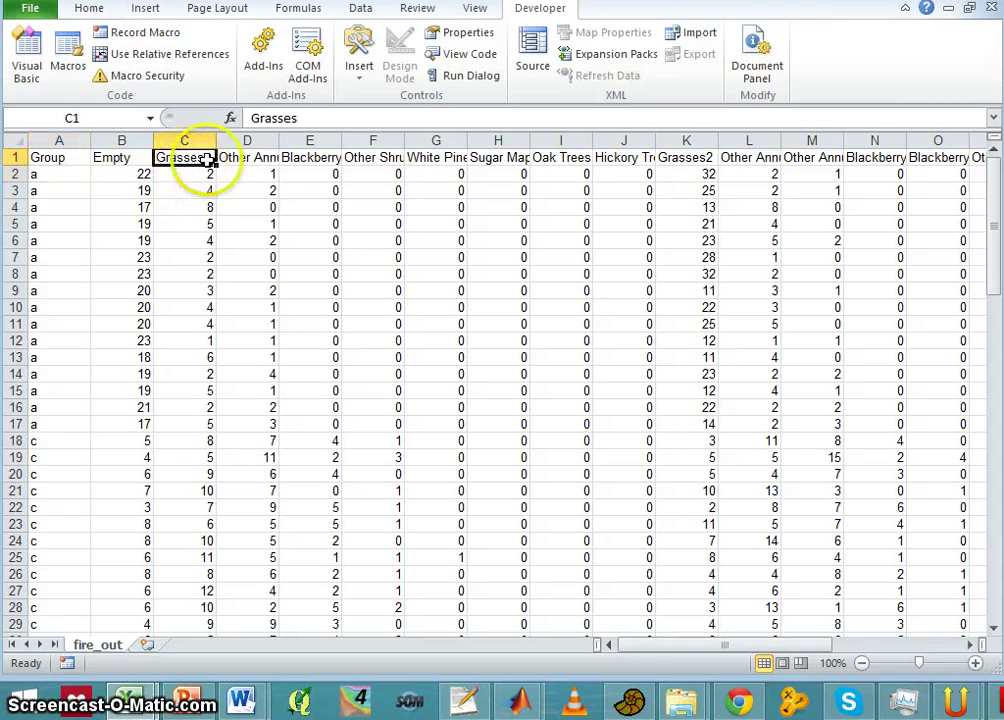
# Step: Check the Blackberry Bushes and White Pine Trees headers and the Grasses2 formulas in K4 and K2
pyautogui.click(309, 157)
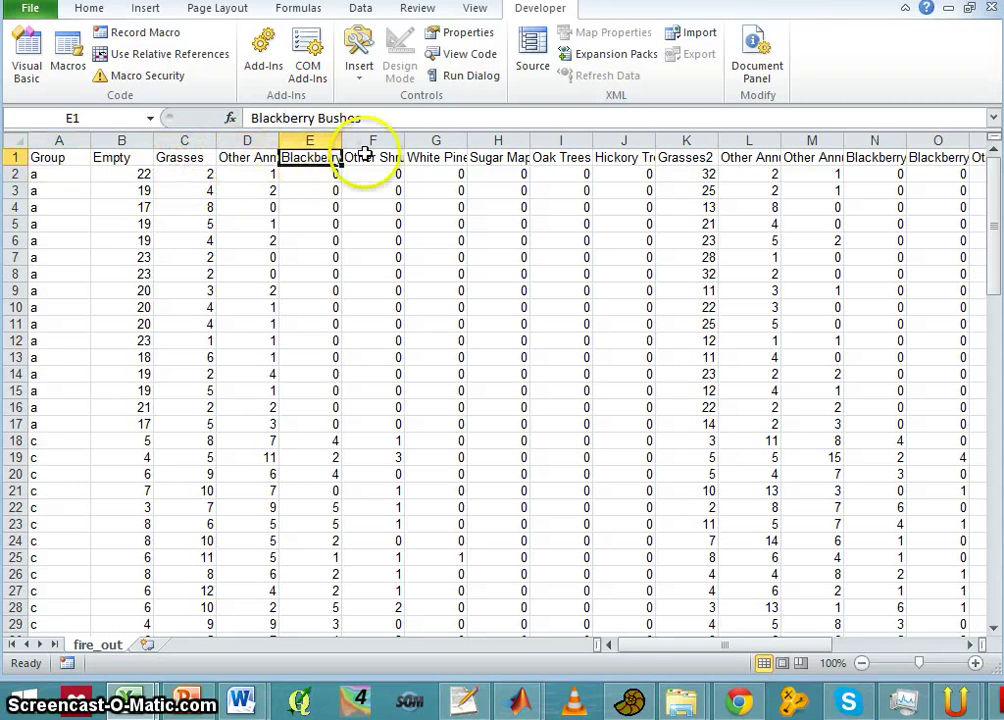
pyautogui.click(436, 157)
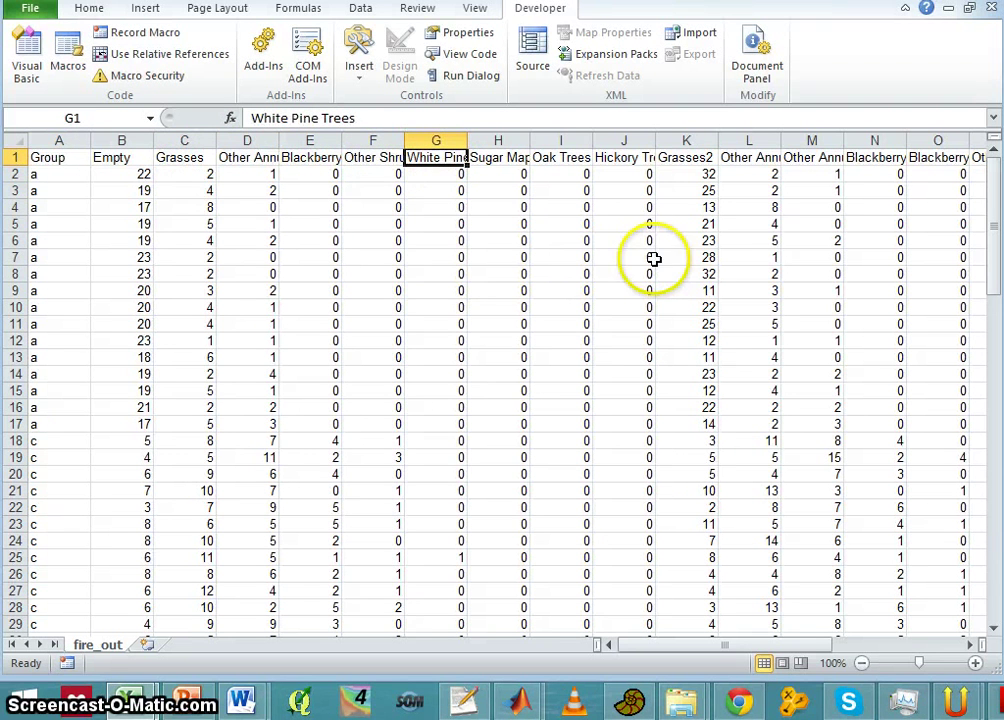
pyautogui.click(686, 207)
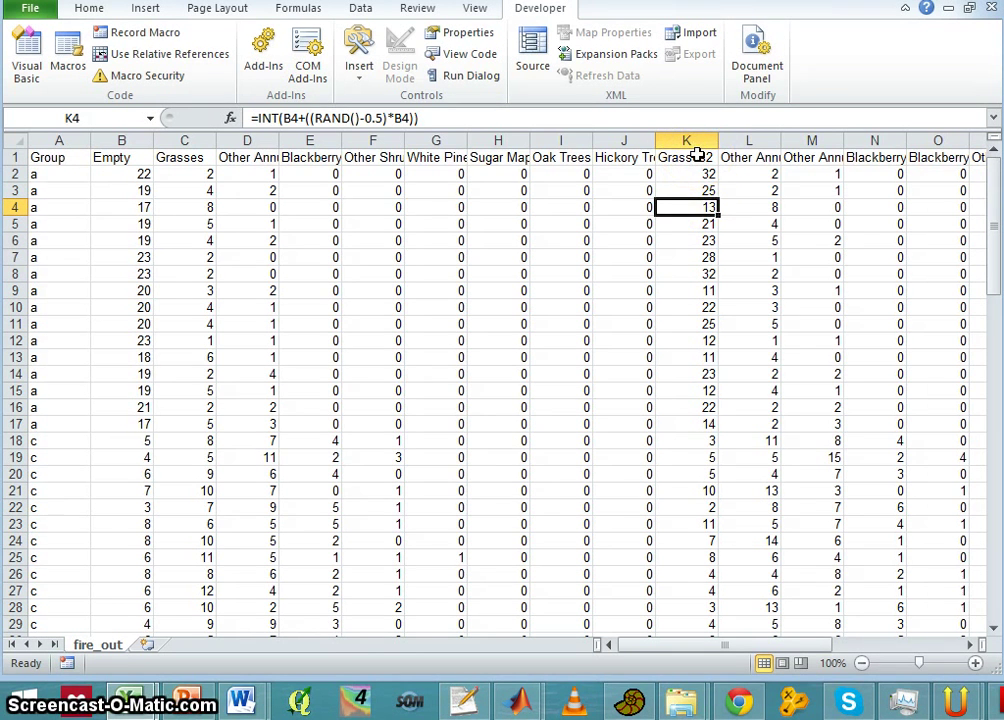
pyautogui.moveTo(671, 179)
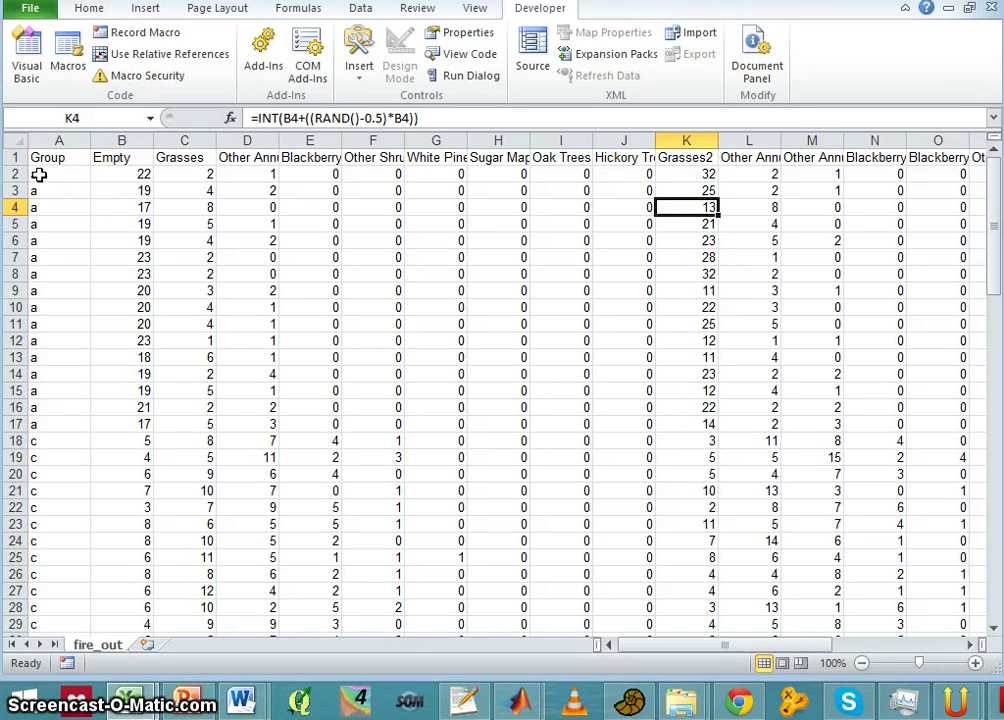
pyautogui.click(686, 174)
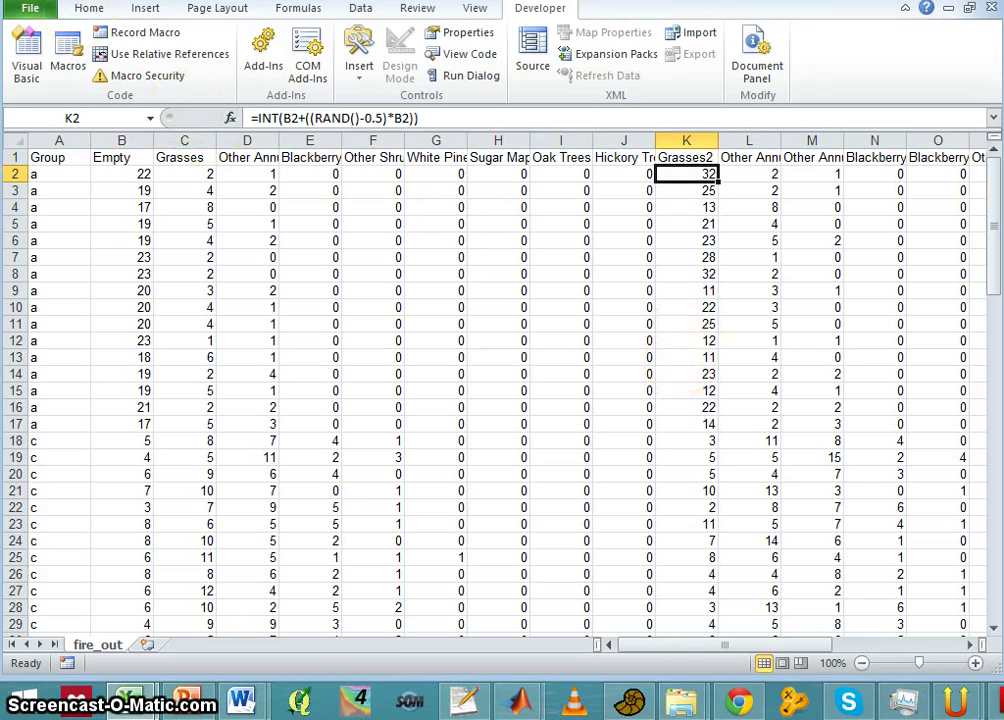
pyautogui.click(29, 8)
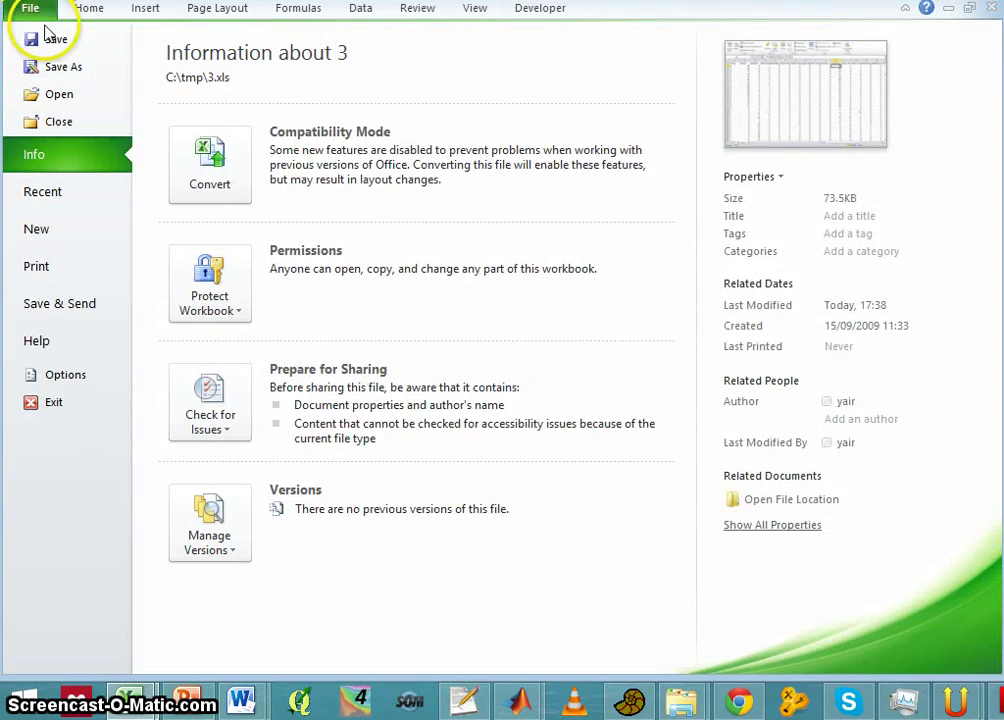
# Step: Save the workbook as Excel 97-2003 file 3.xls in C:\tmp over the existing file
pyautogui.click(64, 66)
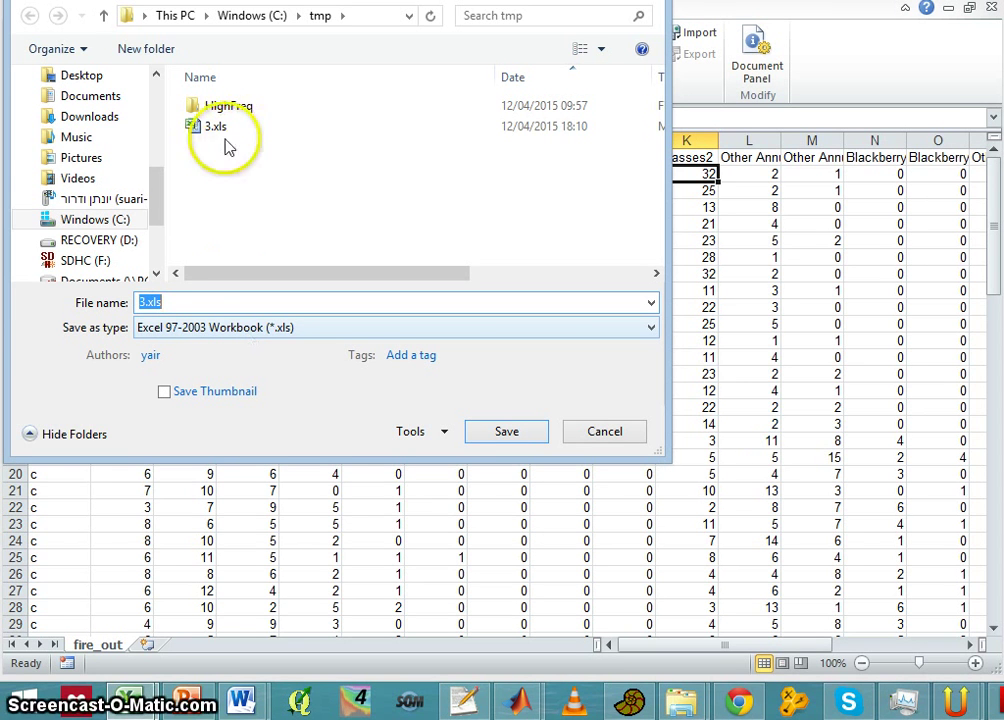
pyautogui.click(506, 431)
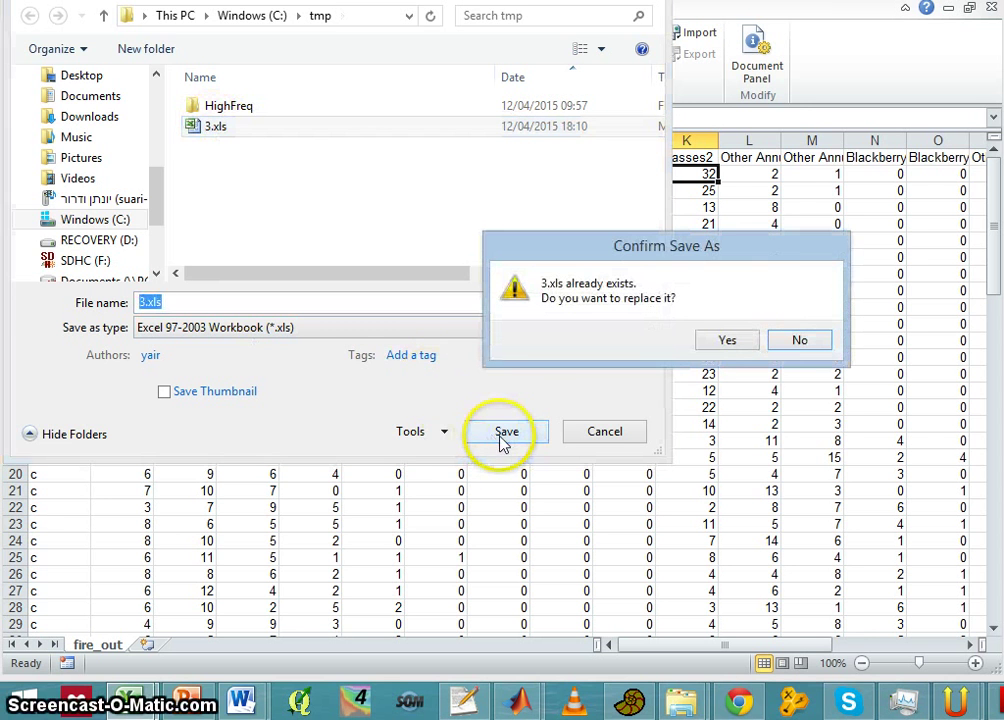